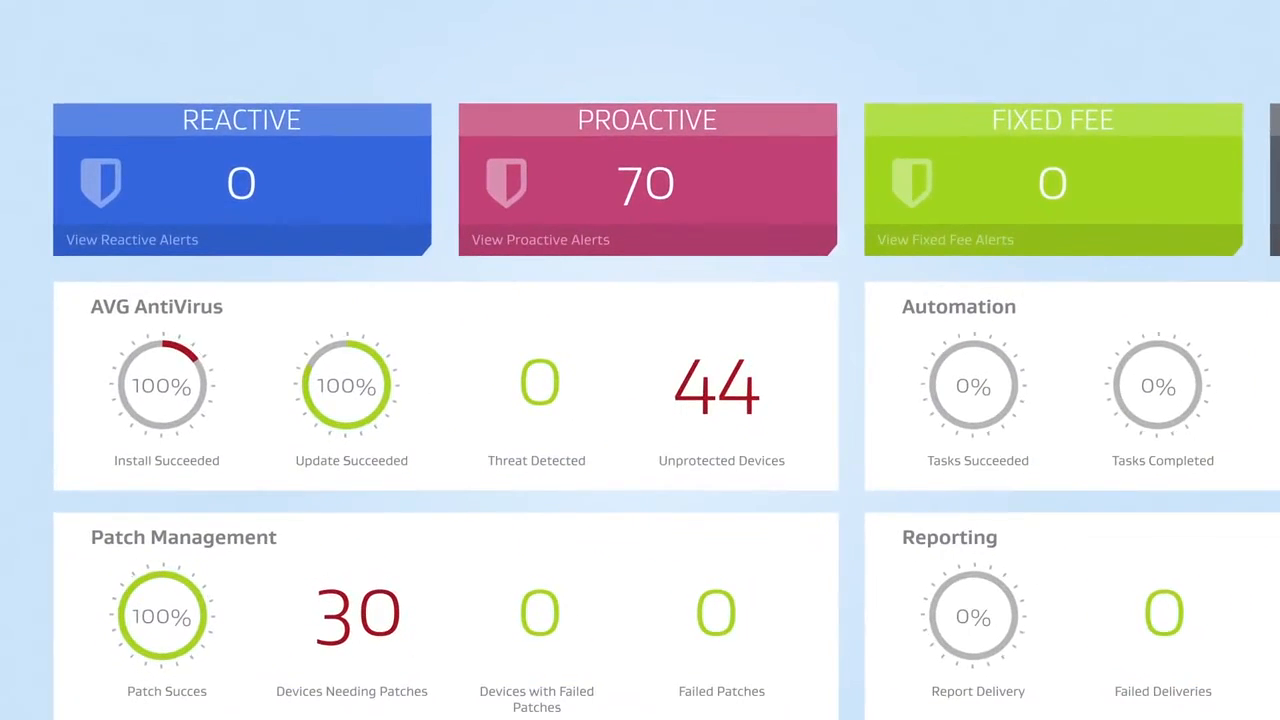
{"action": "scroll", "scroll_direction": "down", "scroll_amount": 3}
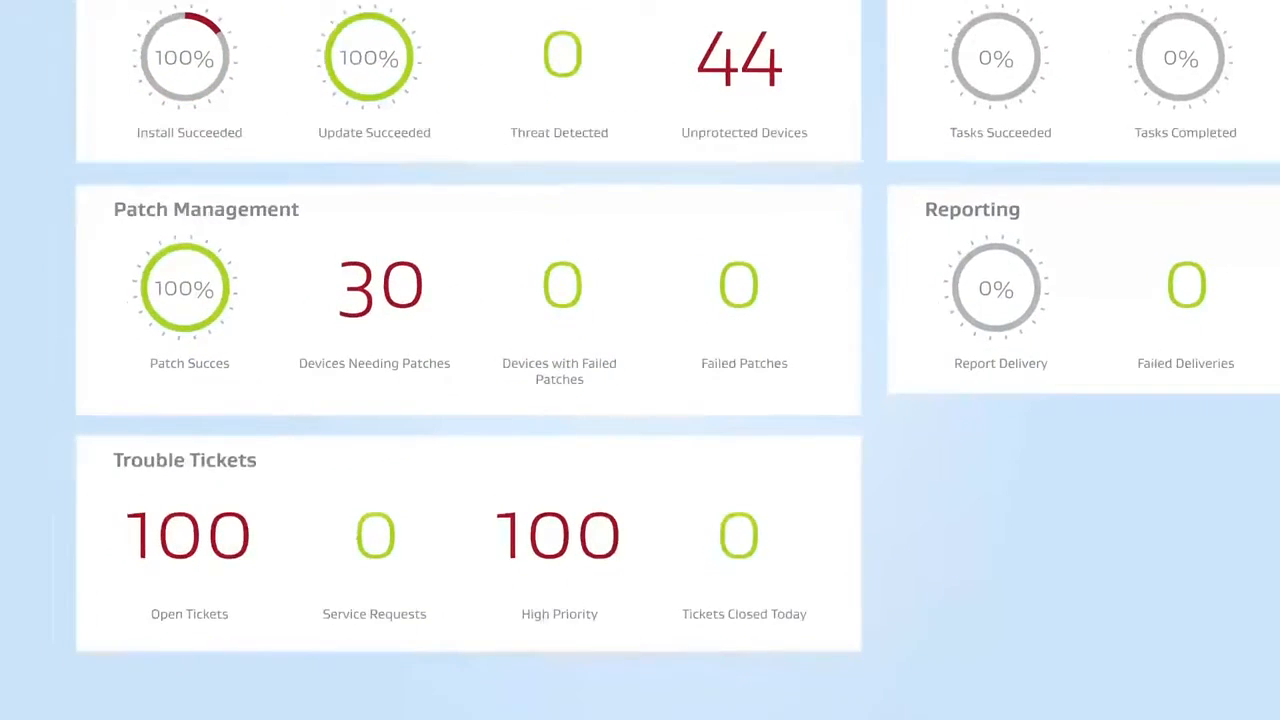